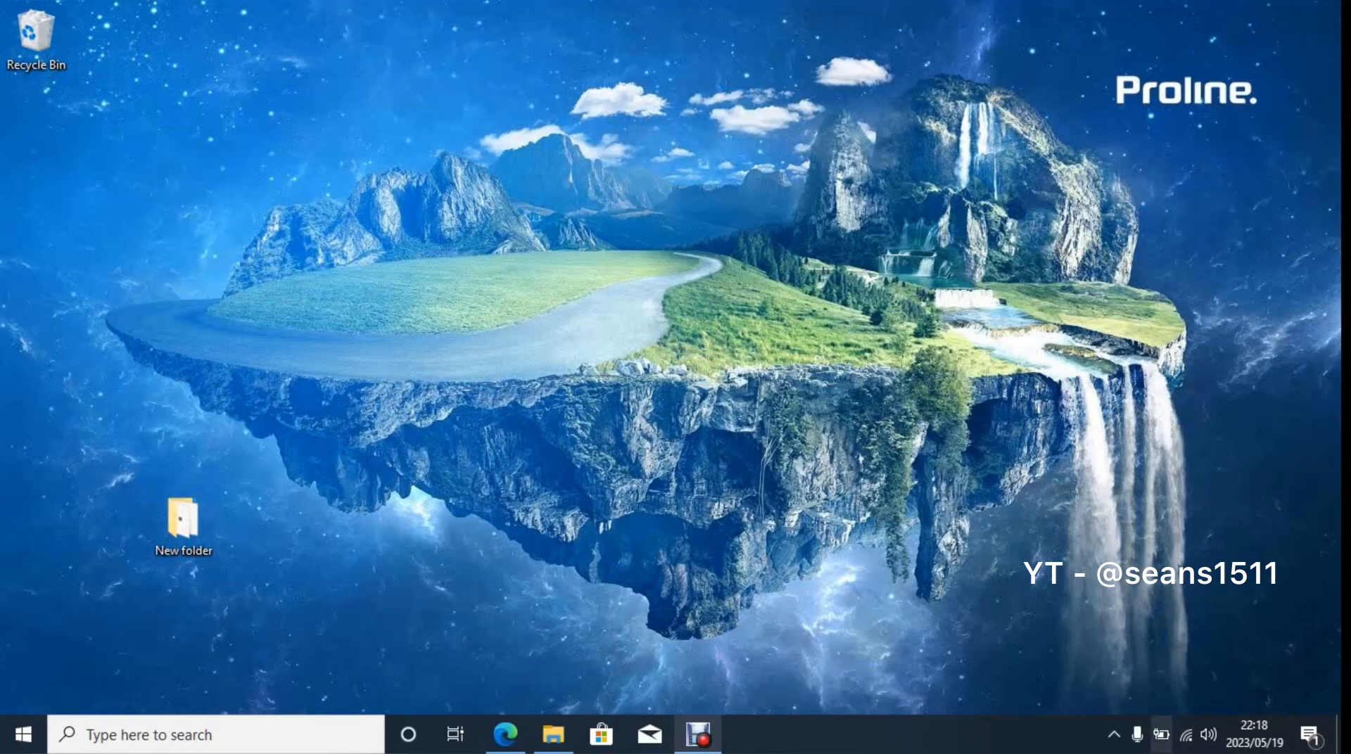
{"action": "mouse_move", "coordinate": [1188, 735]}
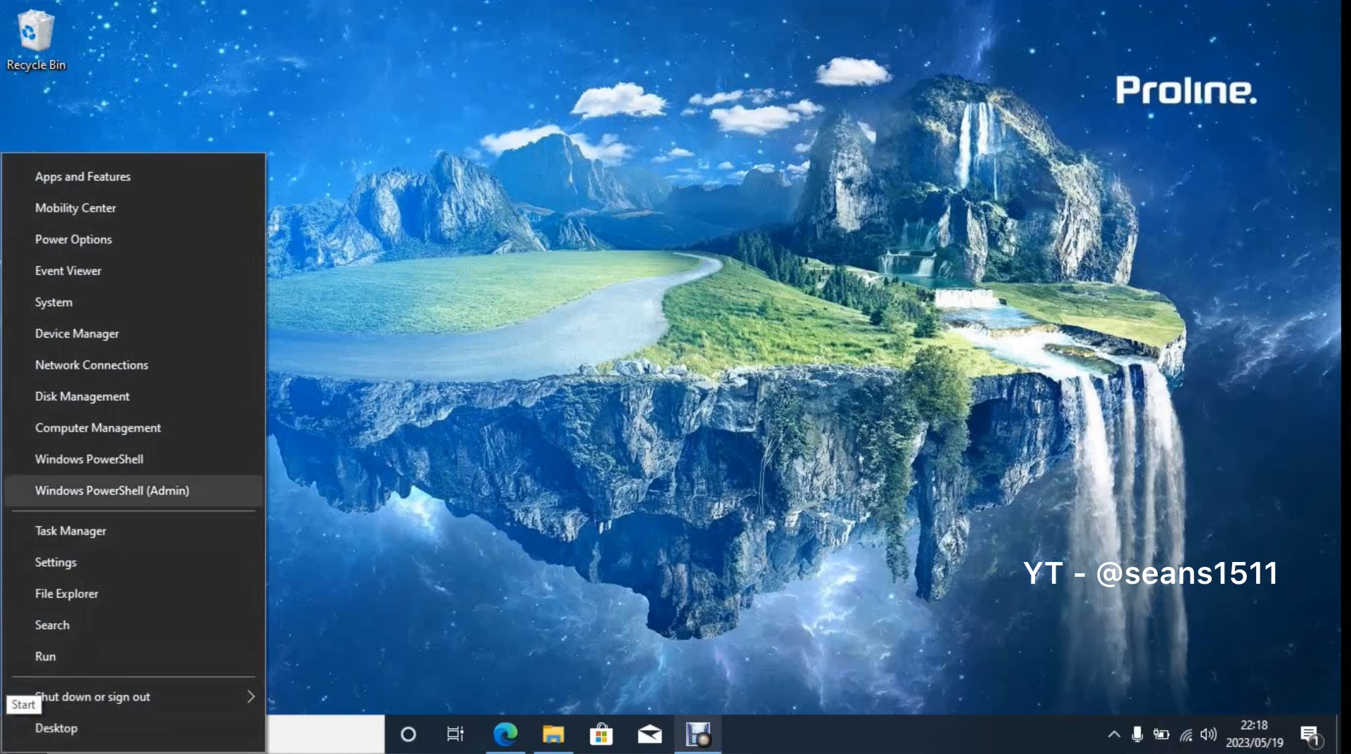
{"action": "mouse_move", "coordinate": [90, 366]}
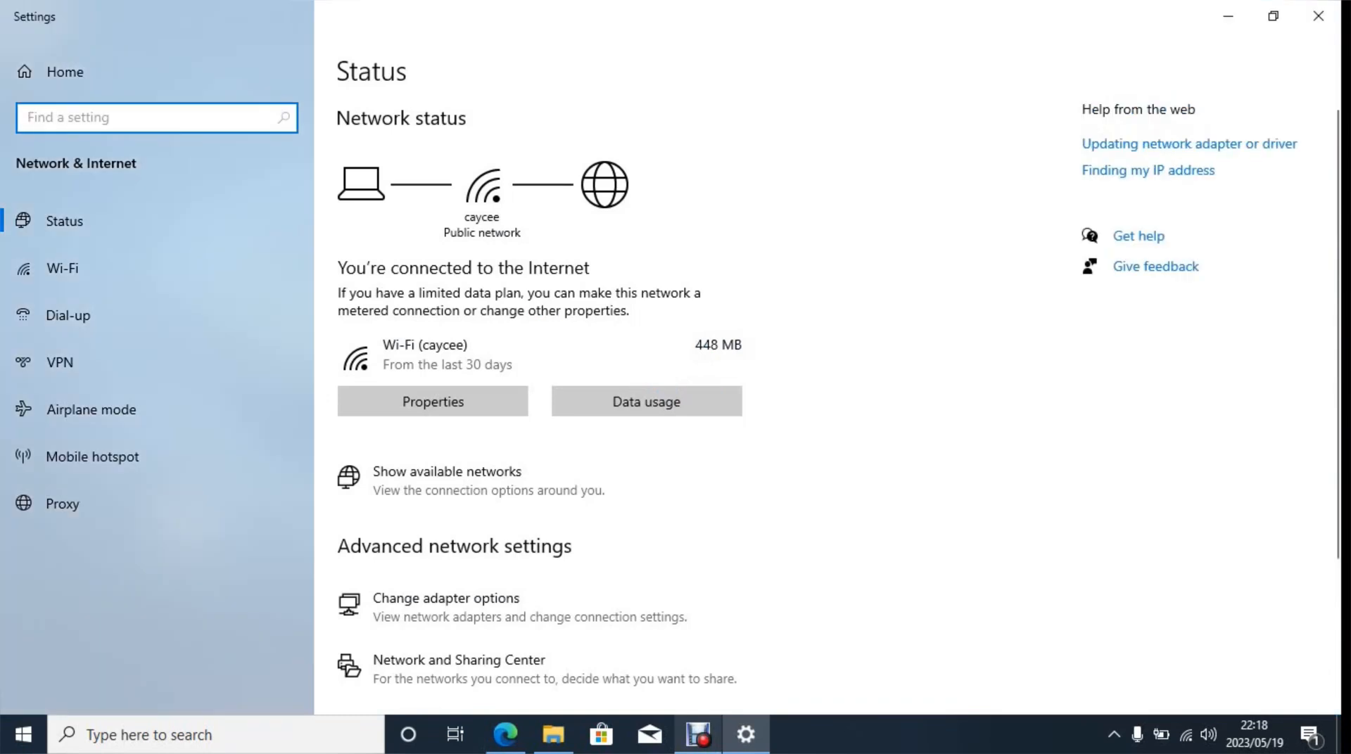
{"action": "mouse_move", "coordinate": [445, 607]}
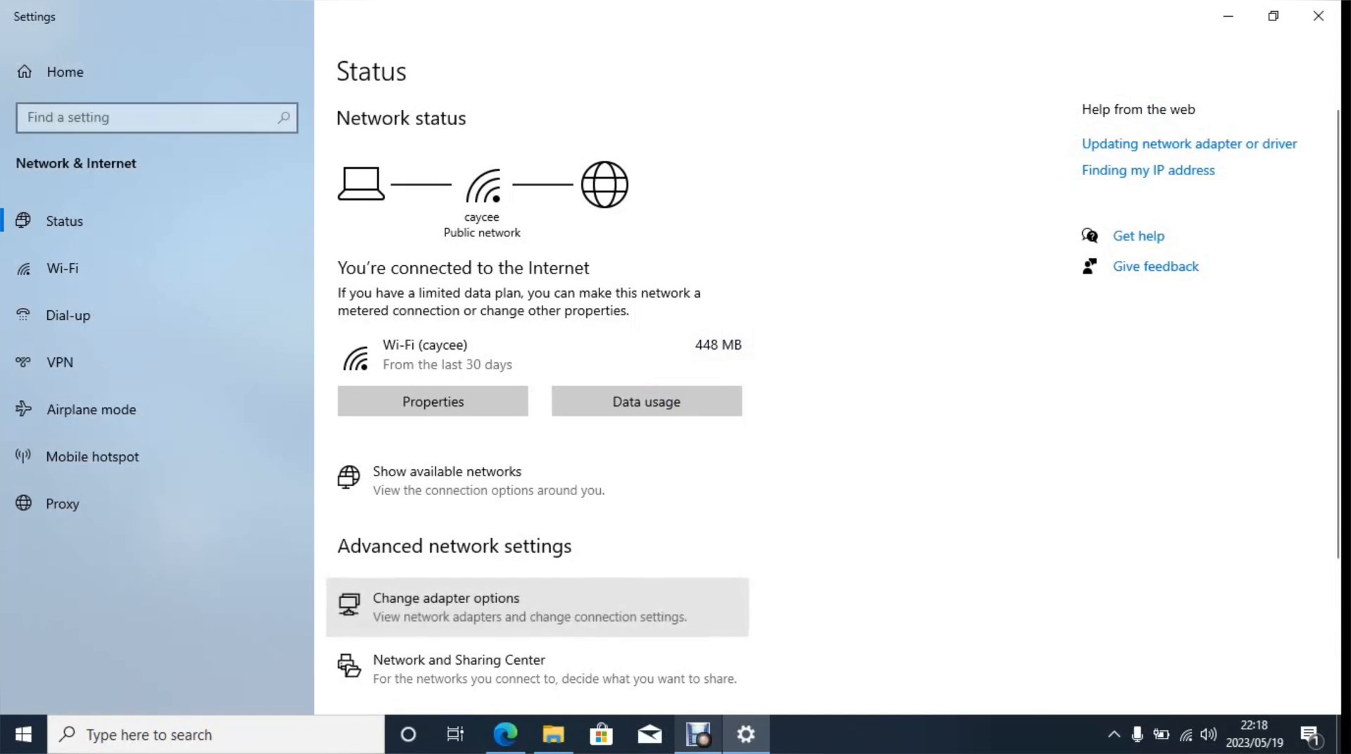
Reach the Wi-Fi adapter's context menu in Network Connections to get at its Realtek NIC properties.
{"action": "left_click", "coordinate": [444, 598]}
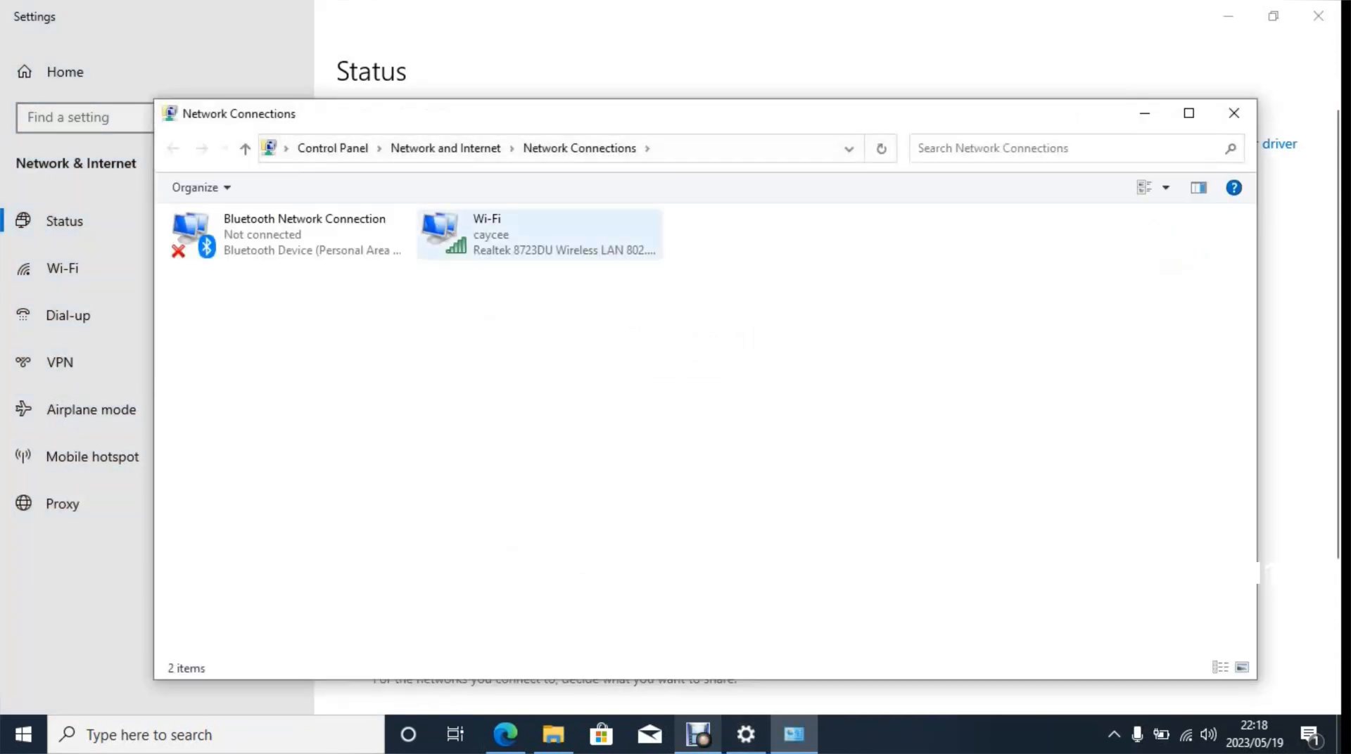
{"action": "left_click", "coordinate": [538, 234]}
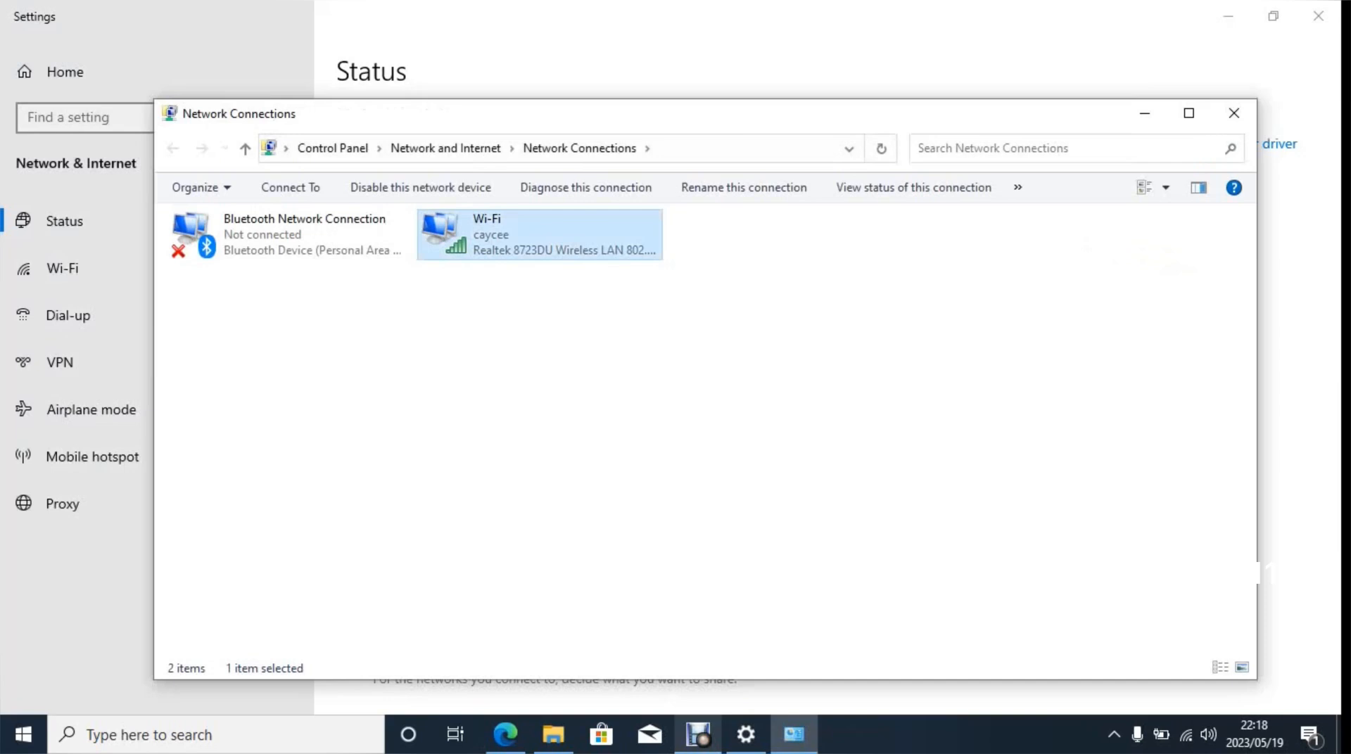
{"action": "right_click", "coordinate": [518, 233]}
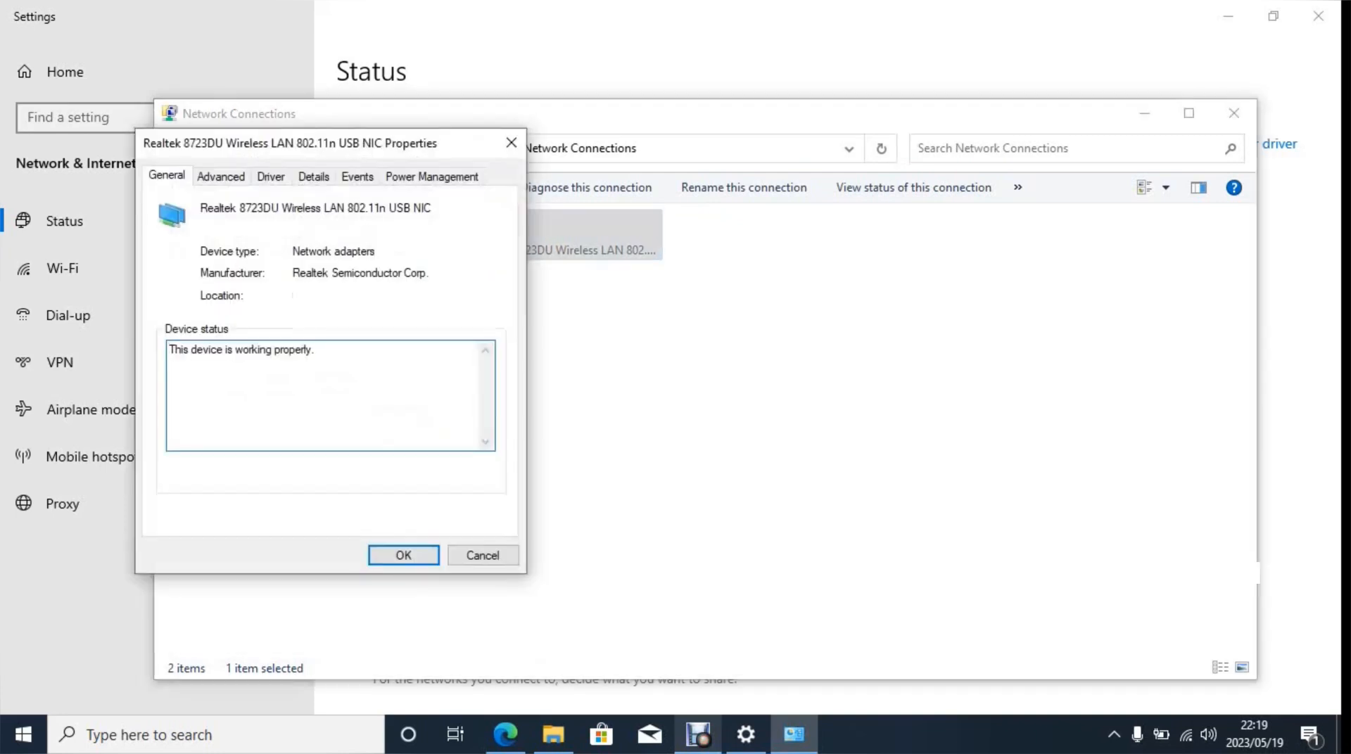
Under Advanced, set the adapter's Bandwidth property value to 20MHz Only.
{"action": "left_click", "coordinate": [221, 176]}
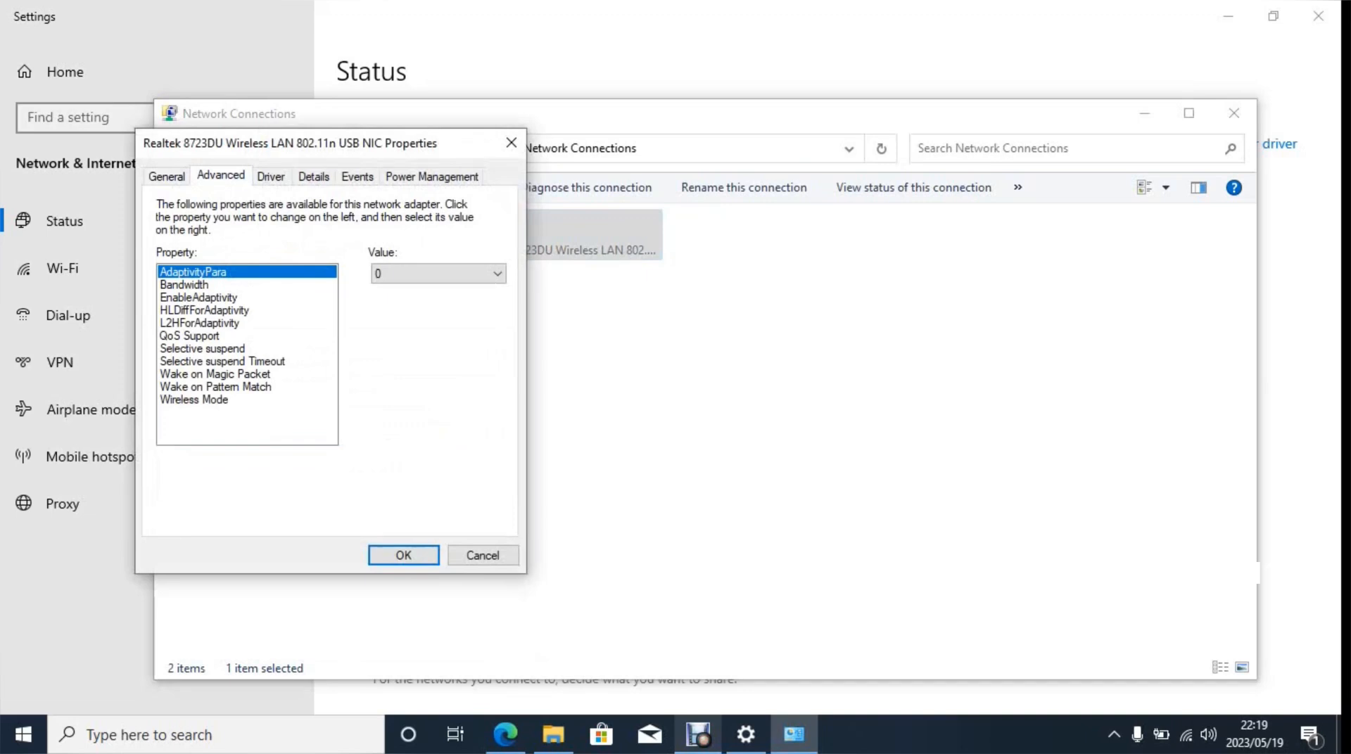
{"action": "left_click", "coordinate": [184, 285]}
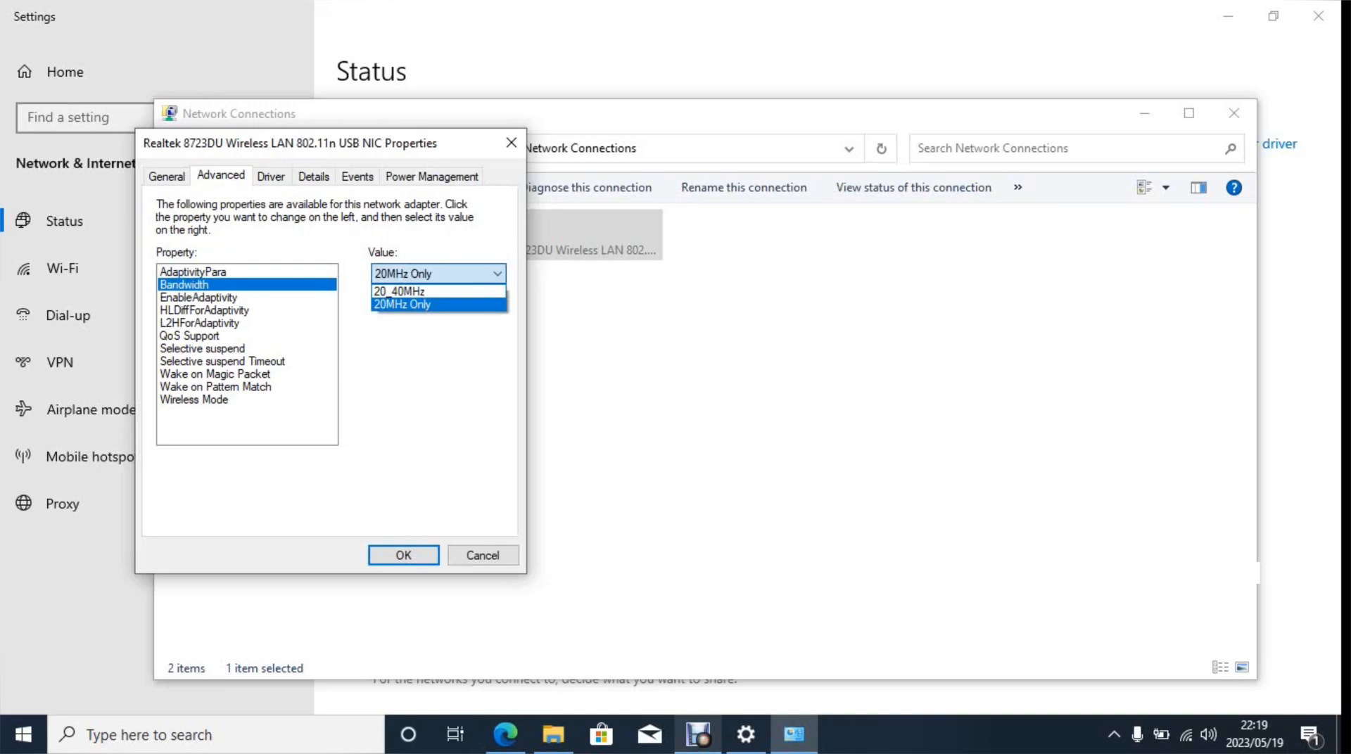
{"action": "left_click", "coordinate": [403, 304]}
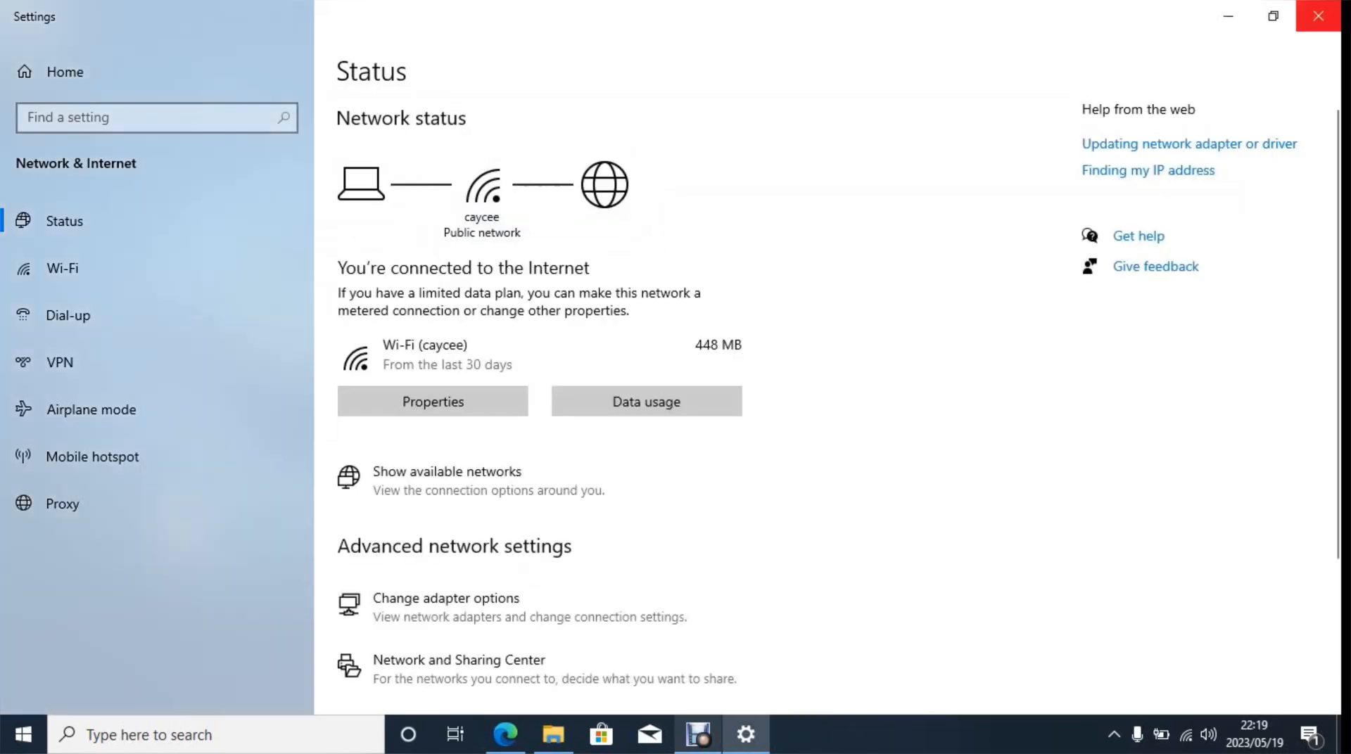
{"action": "mouse_move", "coordinate": [1314, 17]}
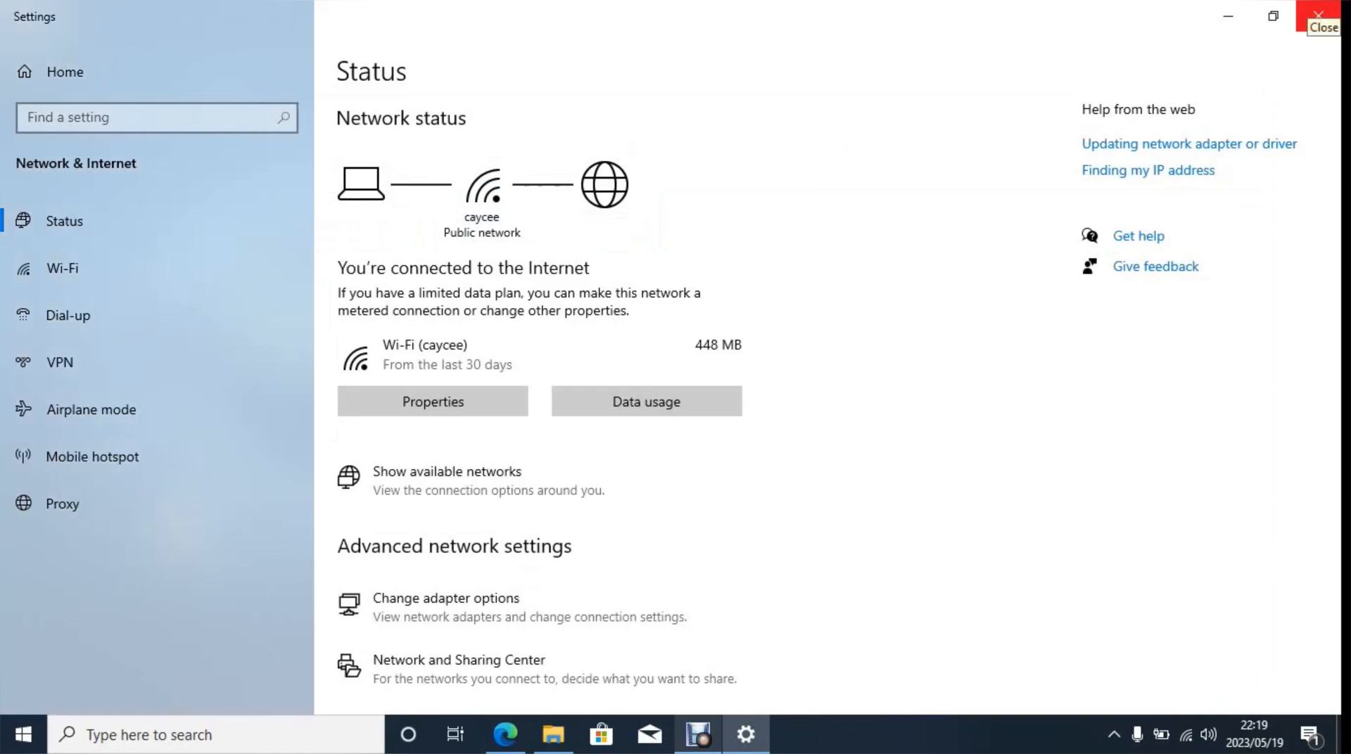
Close Windows Settings, returning to the bare desktop.
{"action": "left_click", "coordinate": [1314, 18]}
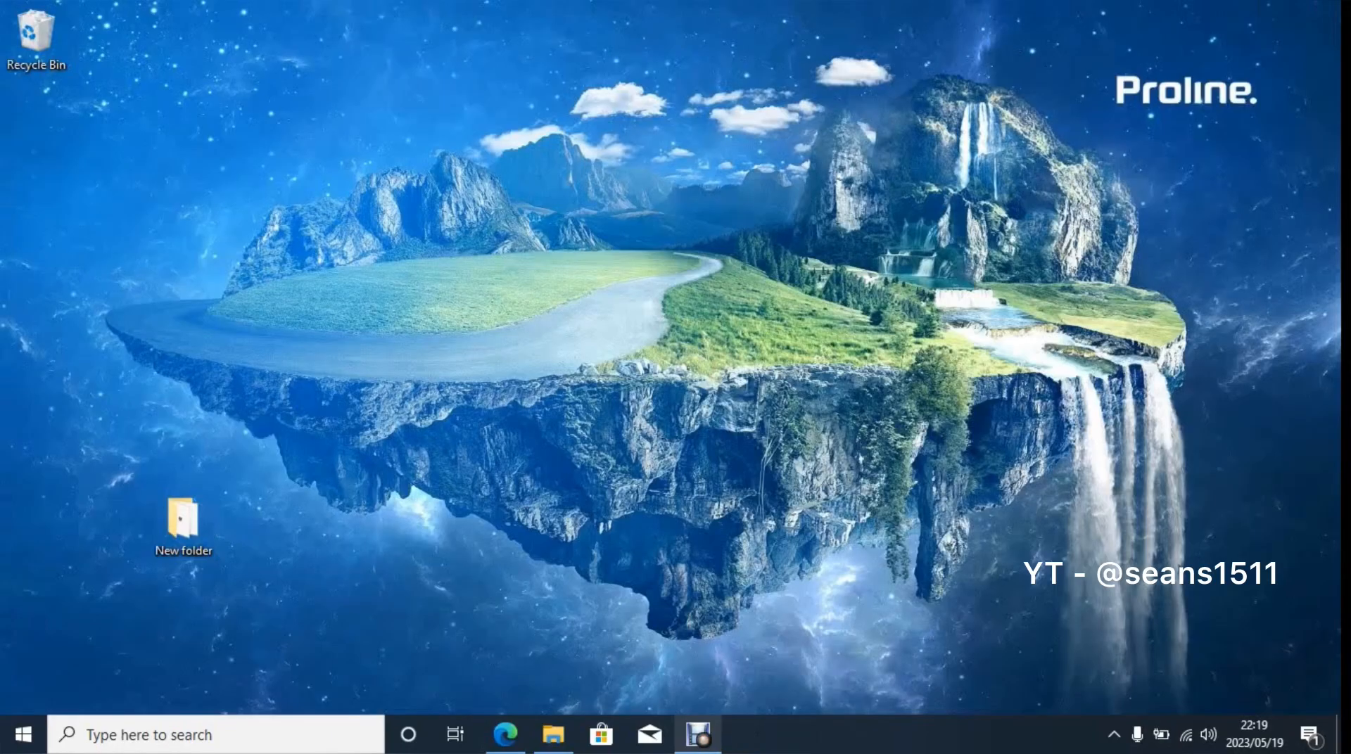